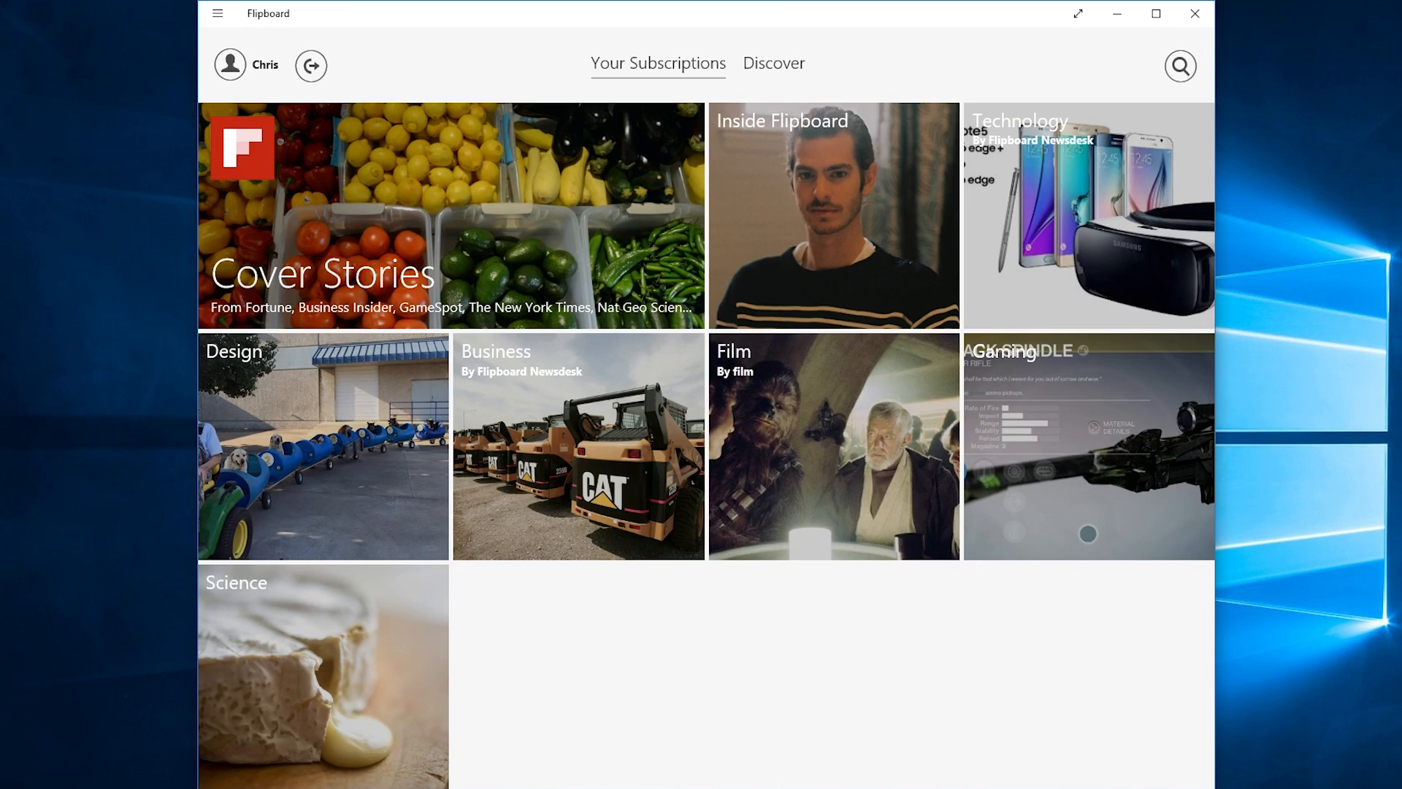
# Browse the Technology magazine briefly and return to the subscriptions overview.
pyautogui.click(1086, 216)
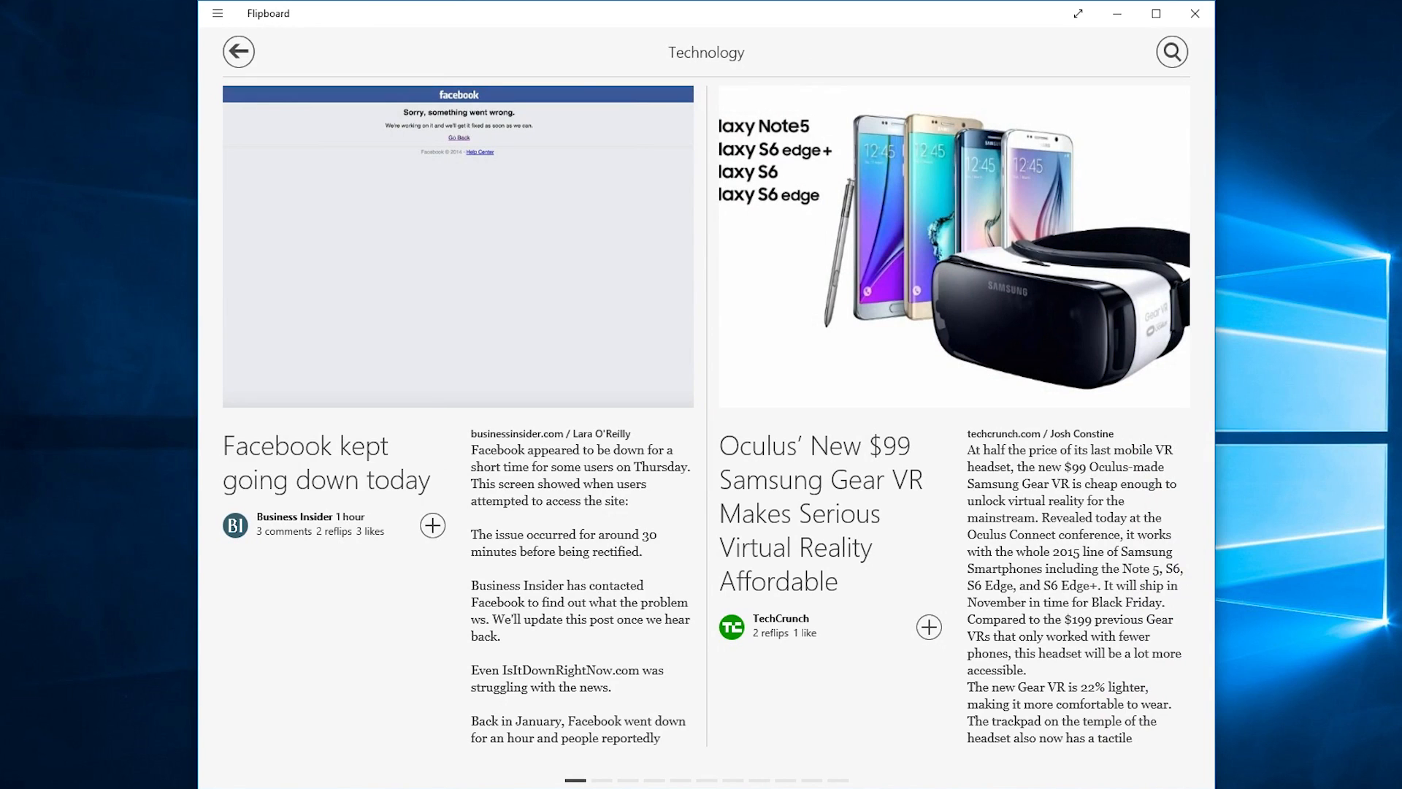
pyautogui.hscroll(3)
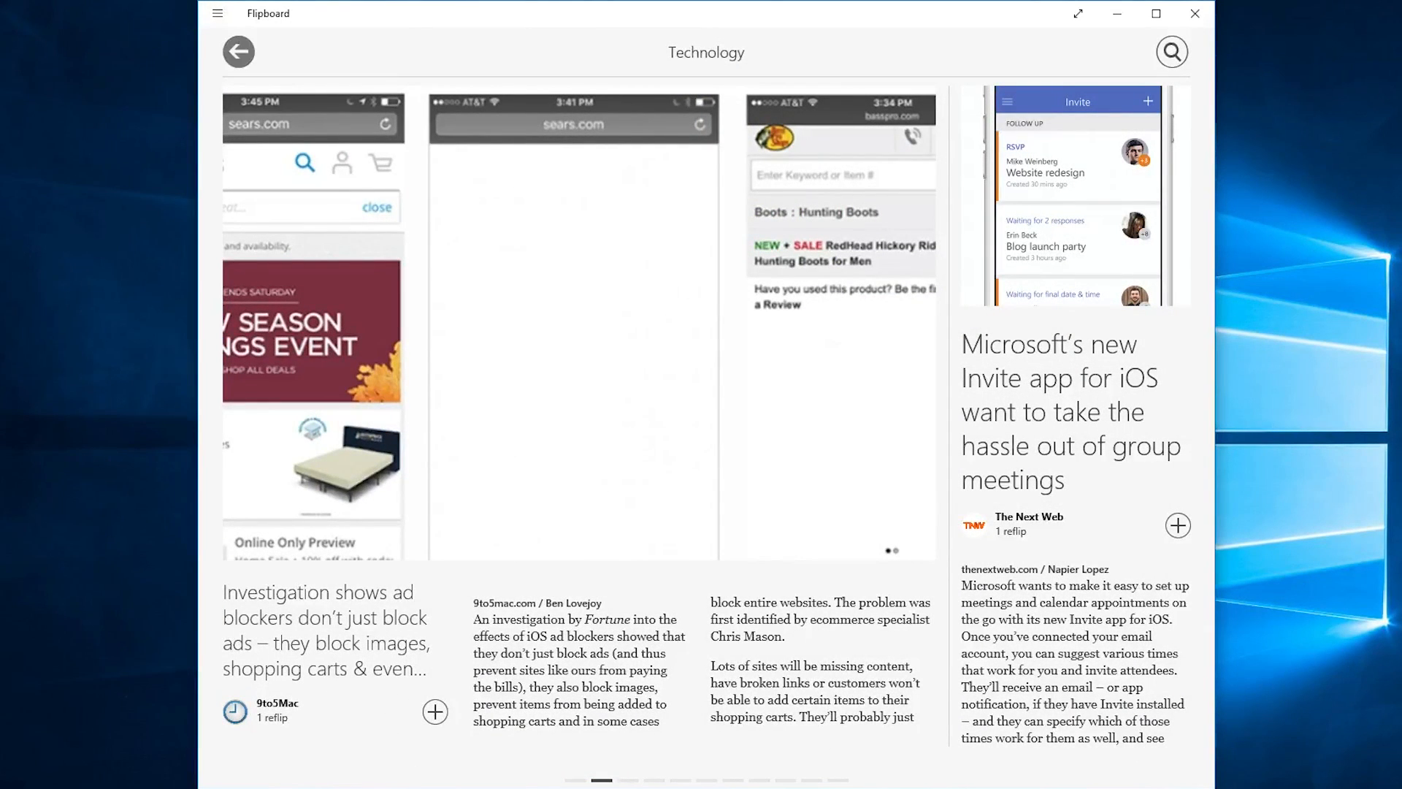
pyautogui.click(238, 51)
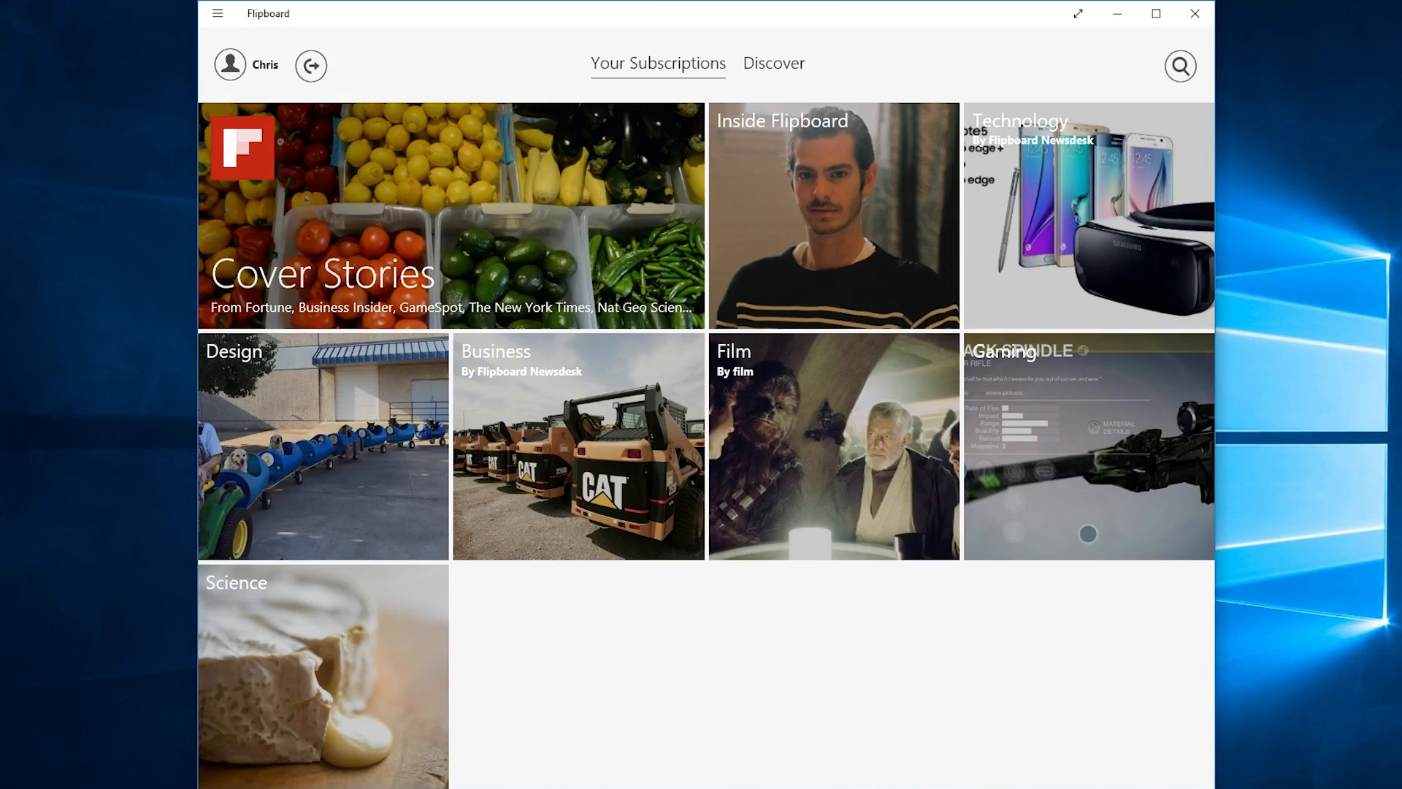
# Switch to Discover and show the Travel category's sections and popular sources.
pyautogui.click(773, 63)
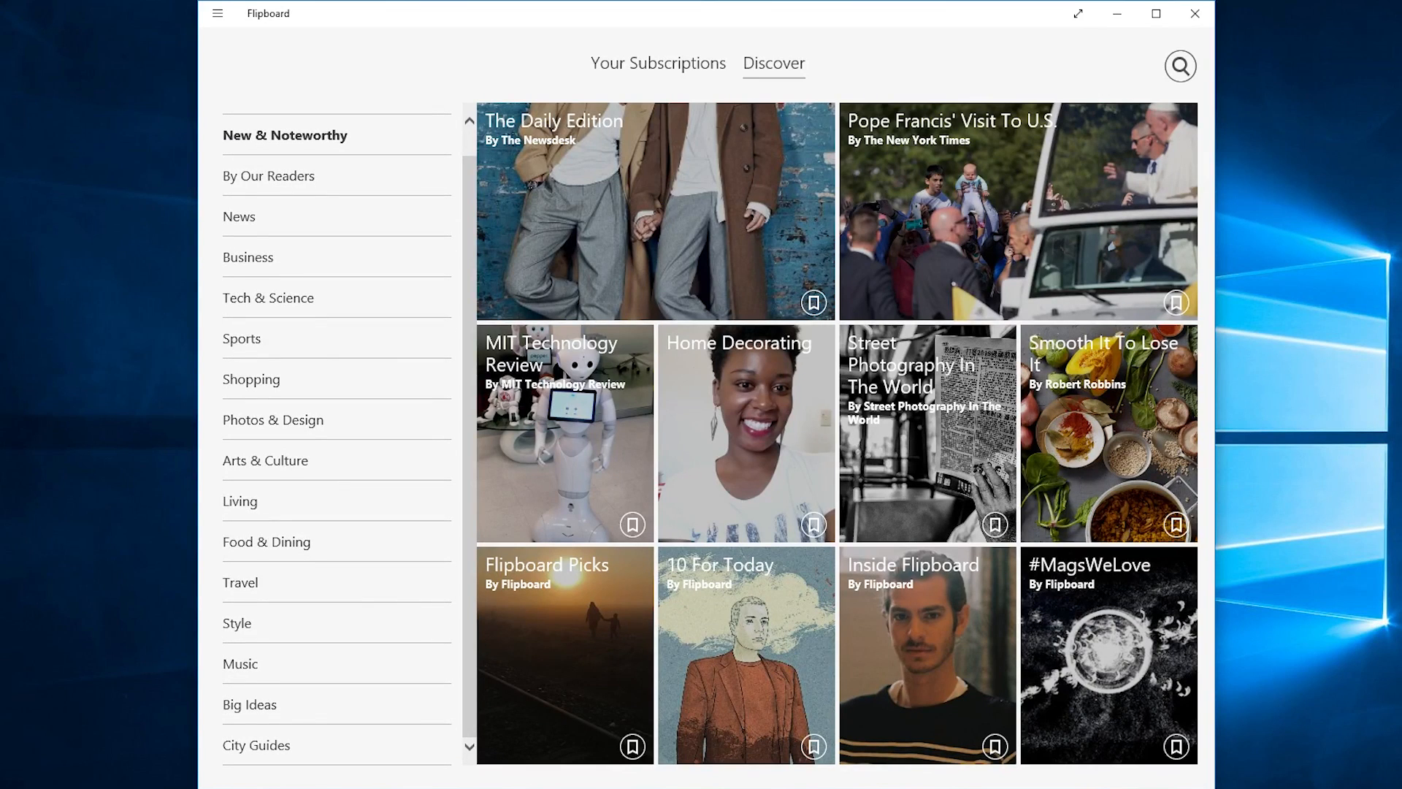
pyautogui.click(241, 583)
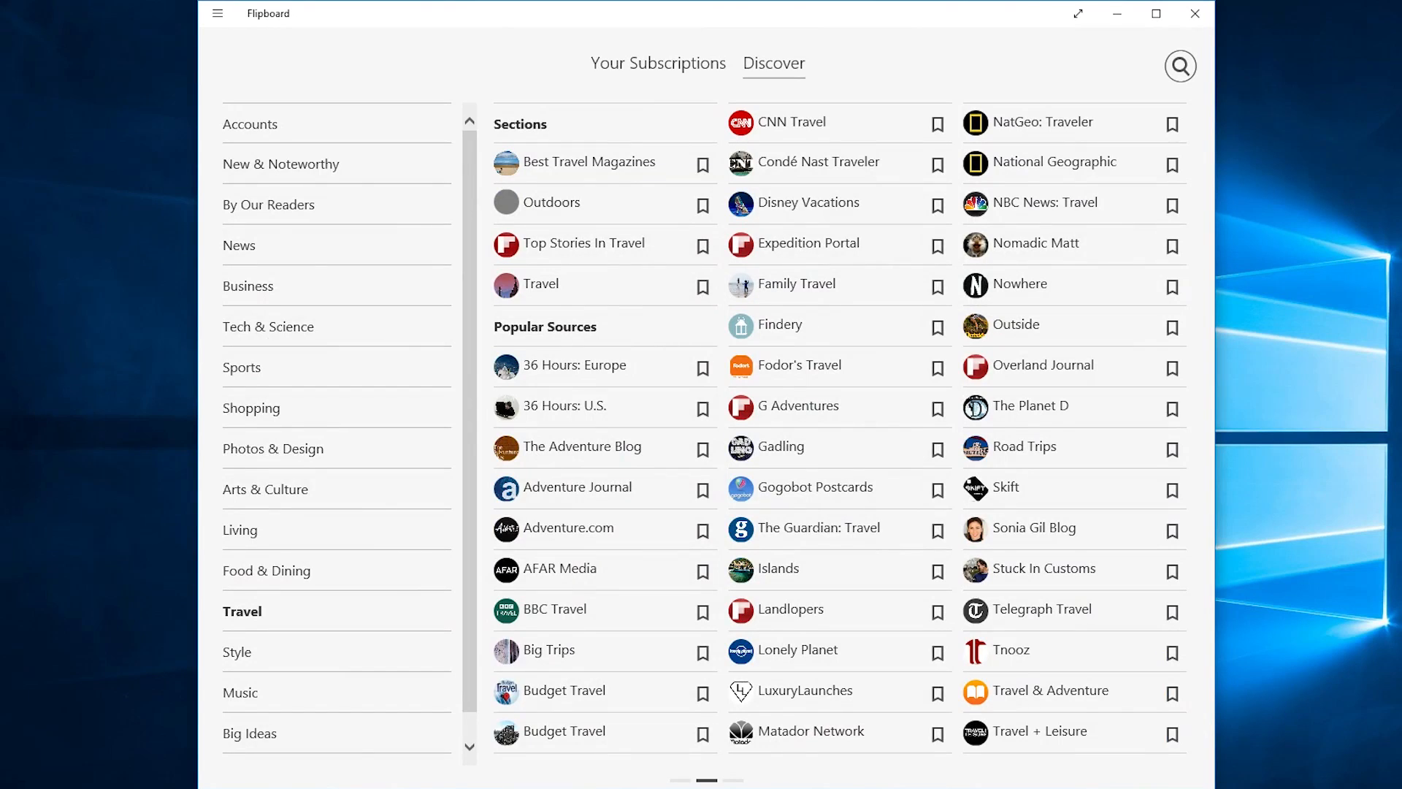
pyautogui.scroll(-3)
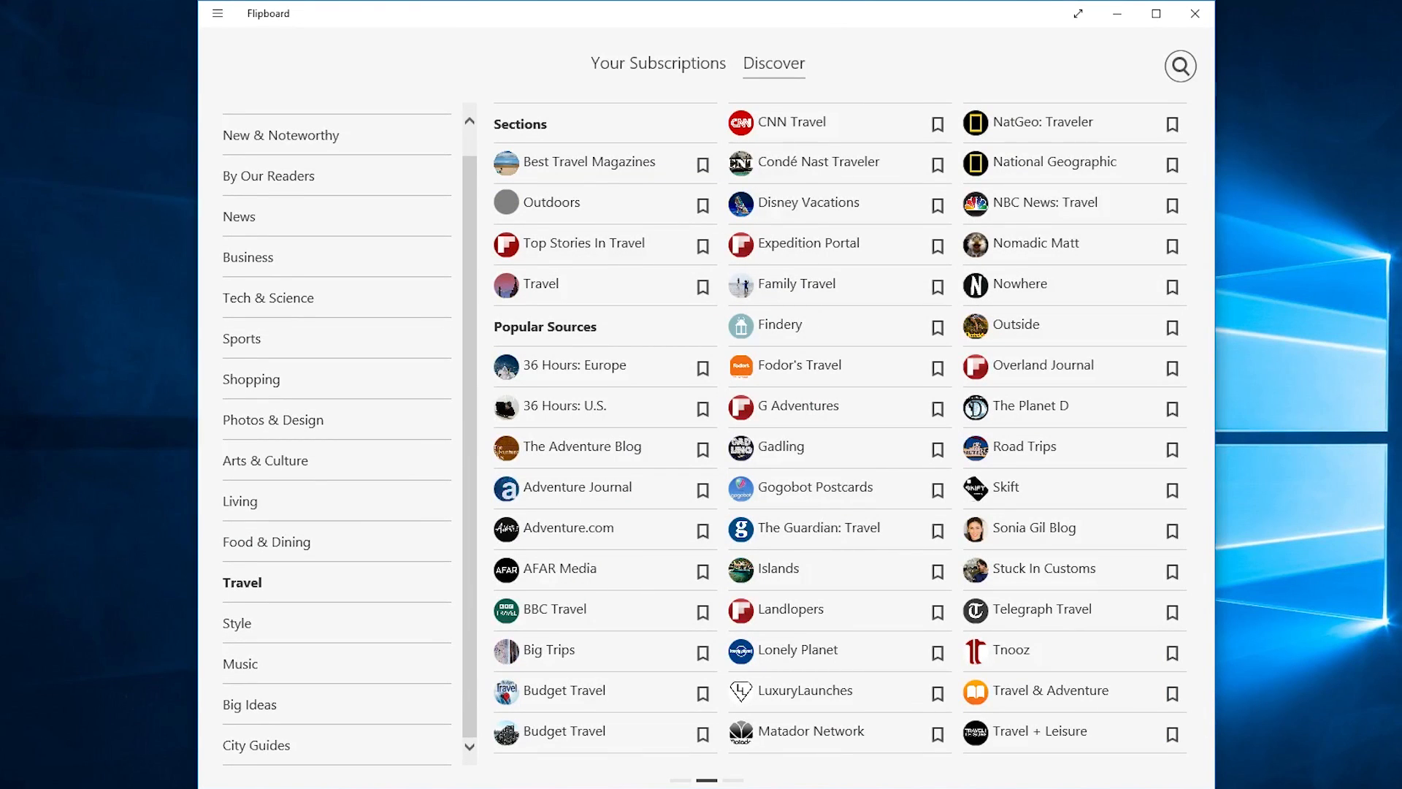
# Show the Big Ideas category and subscribe to WWF.
pyautogui.click(251, 704)
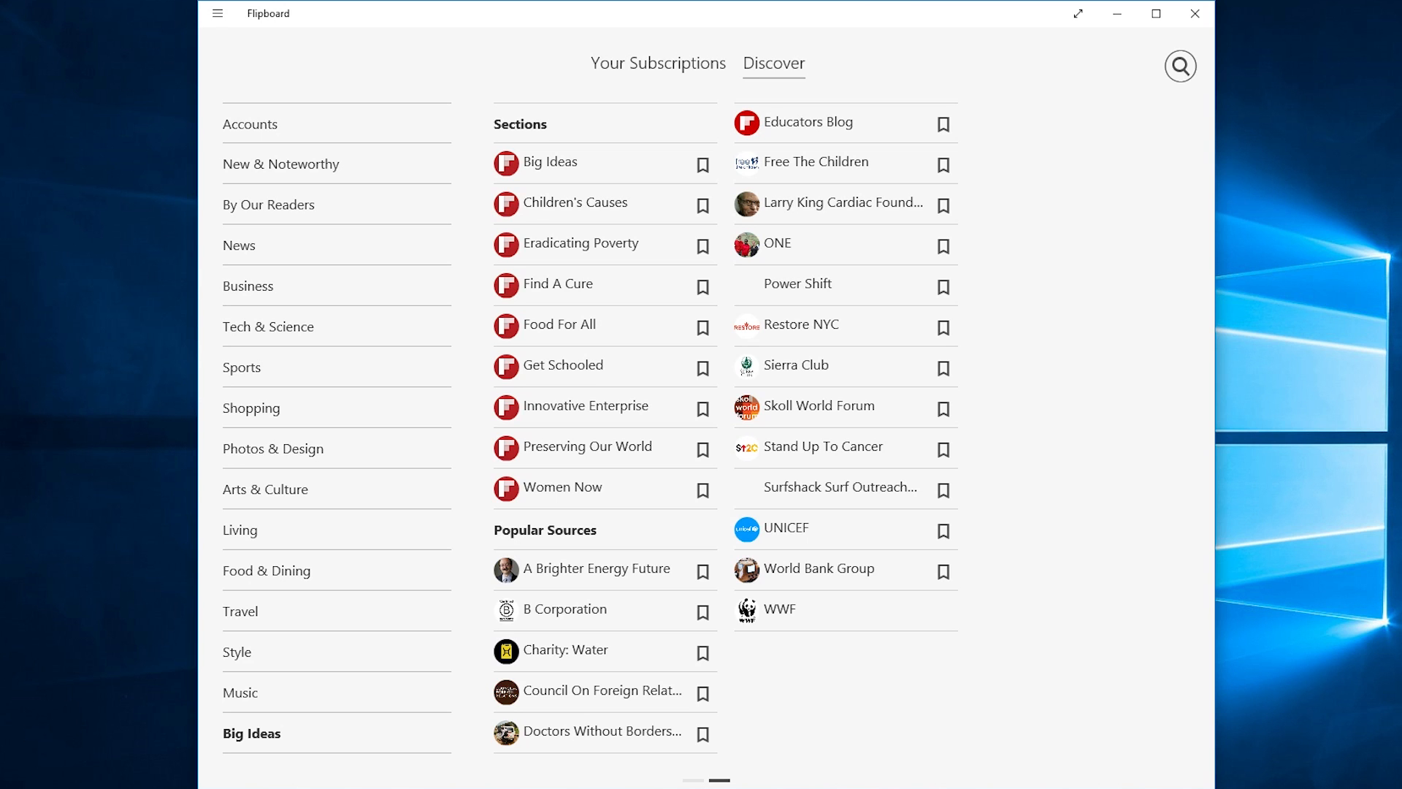
pyautogui.click(657, 62)
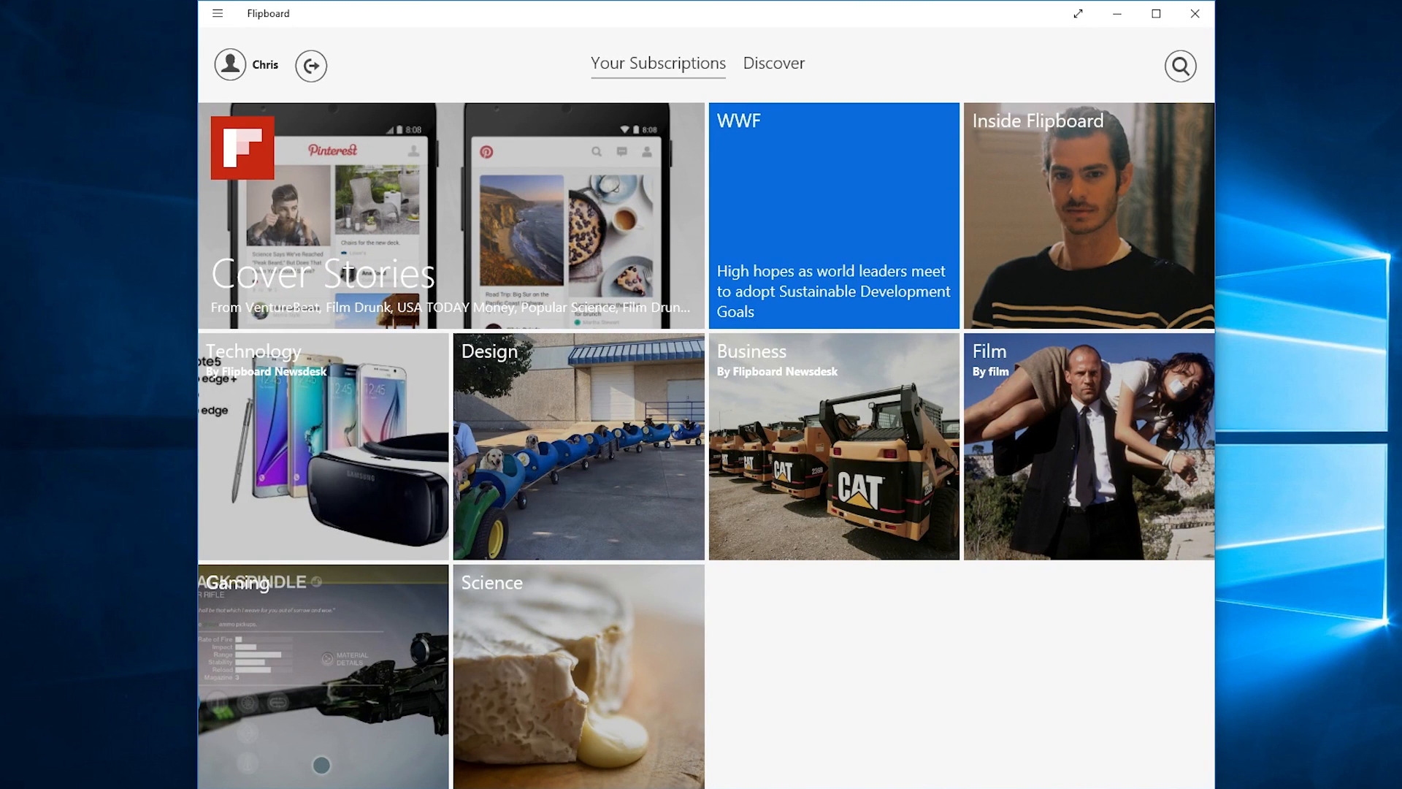
# Open the WWF magazine and flip to its second page of worldwildlife.org stories.
pyautogui.click(833, 216)
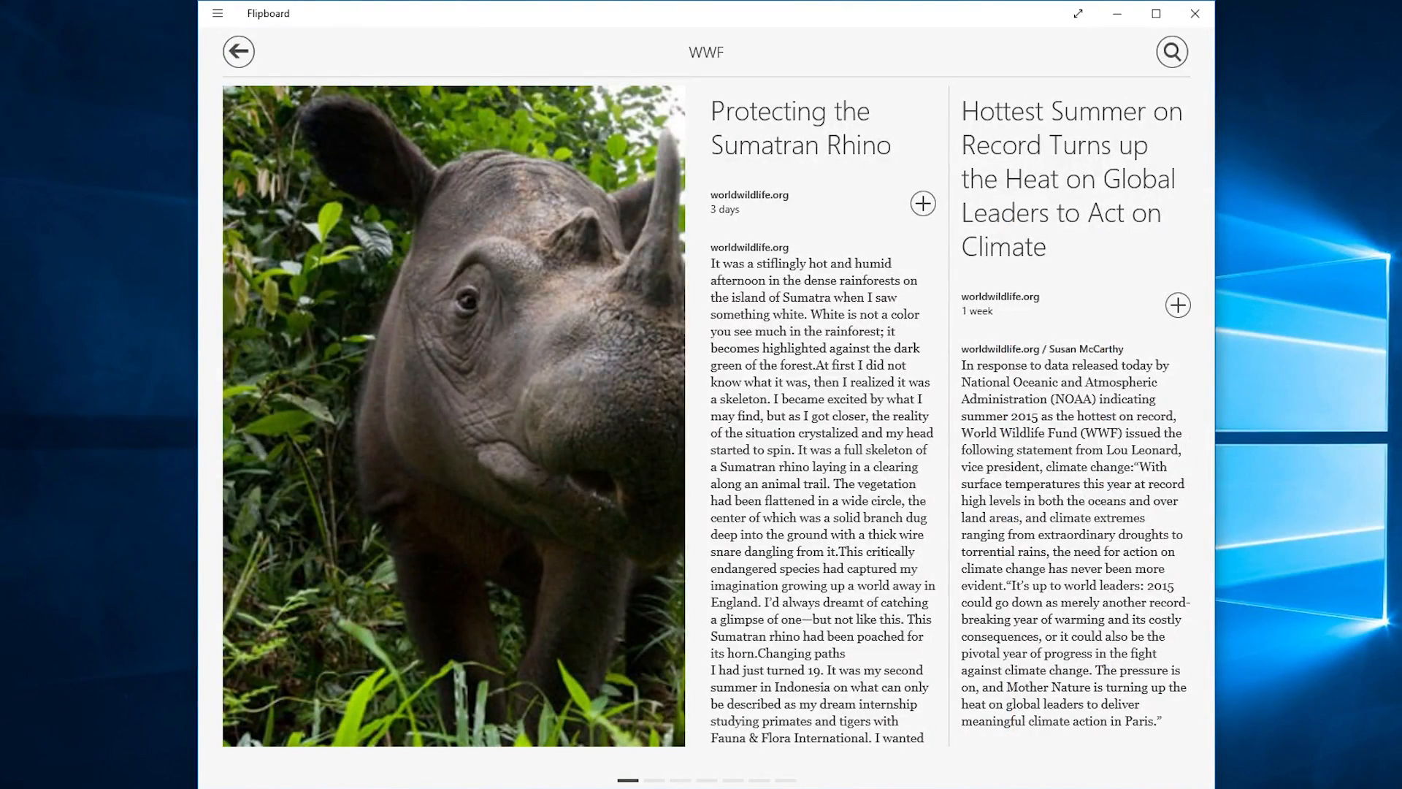
pyautogui.hscroll(-3)
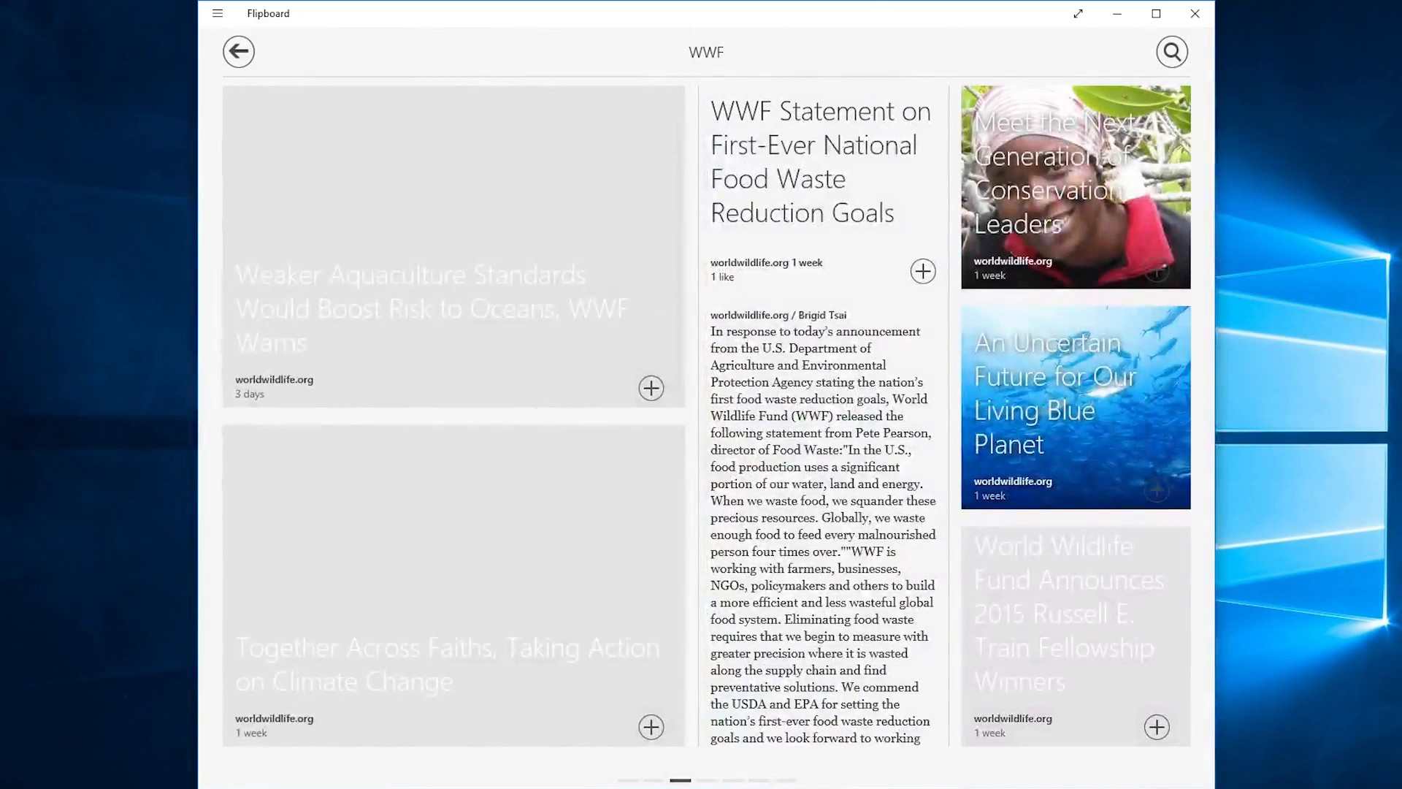
# Remove WWF from the subscriptions via the edit list and return to the overview.
pyautogui.click(238, 52)
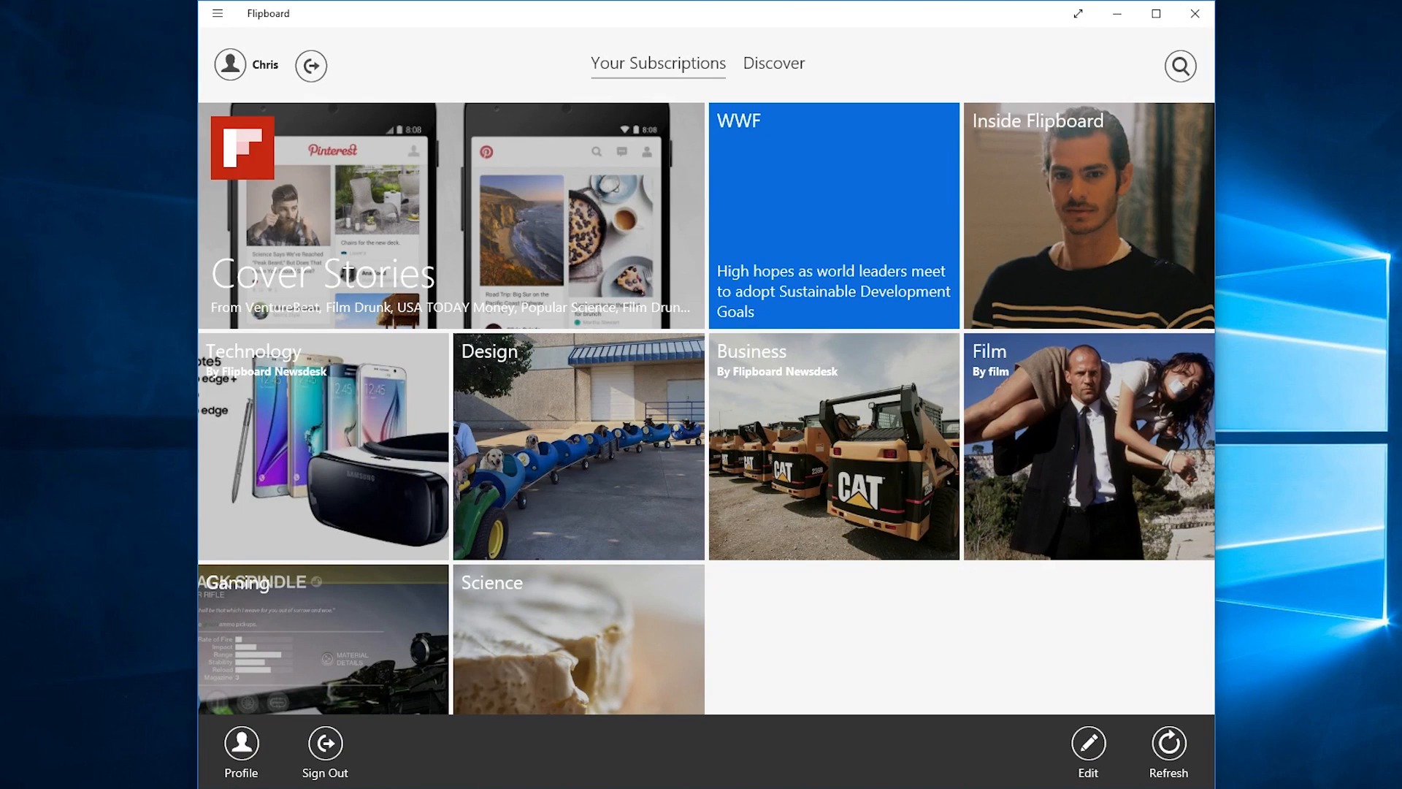
pyautogui.click(1087, 745)
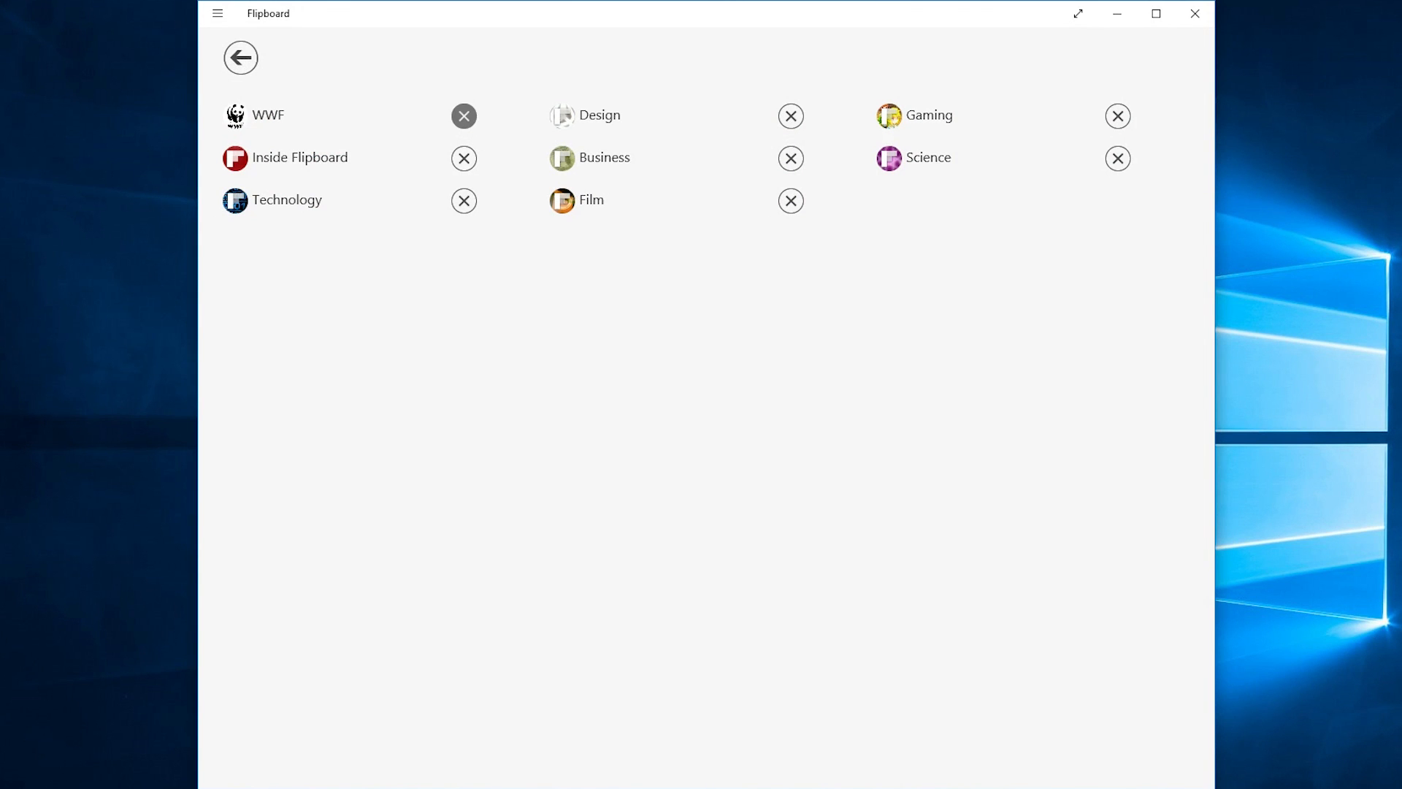
pyautogui.click(463, 117)
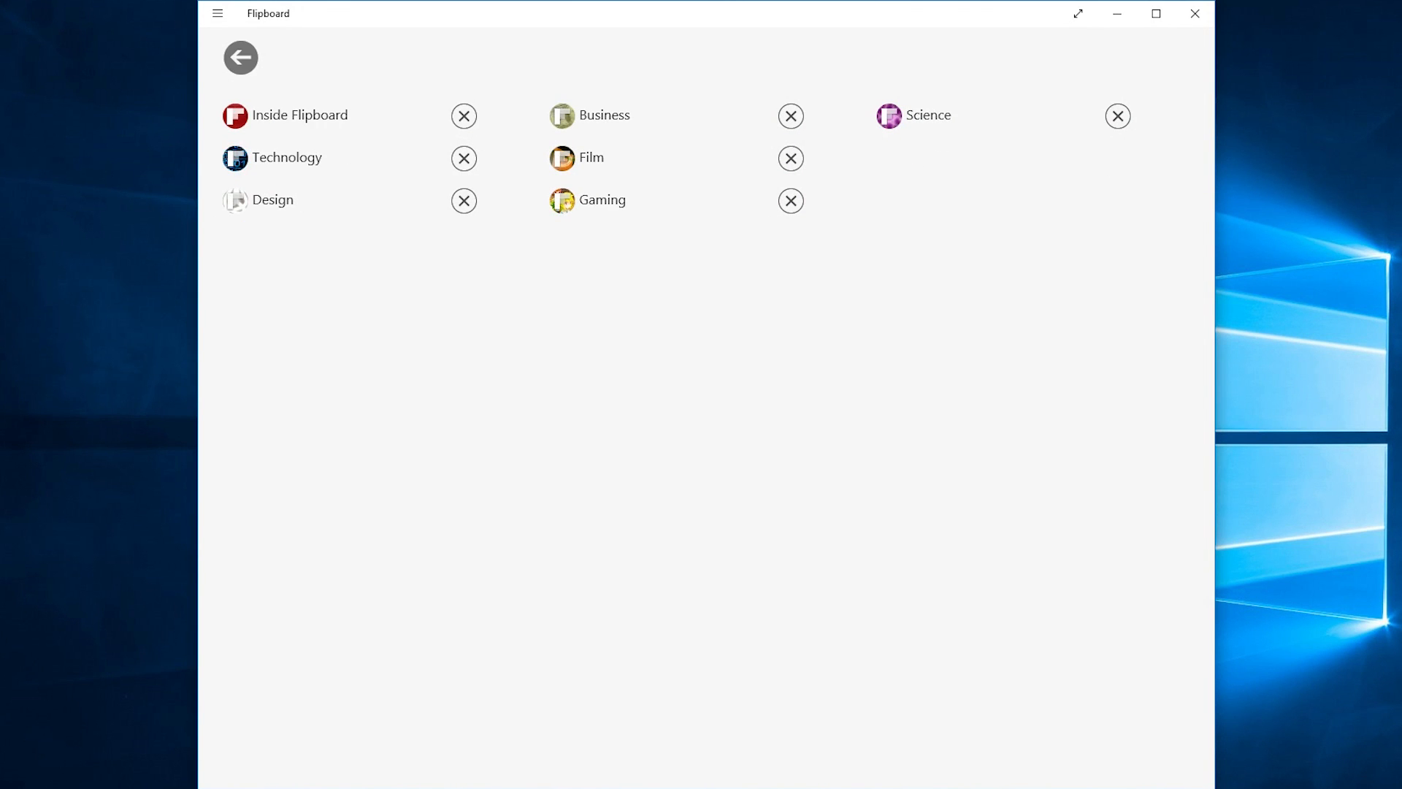
pyautogui.click(239, 57)
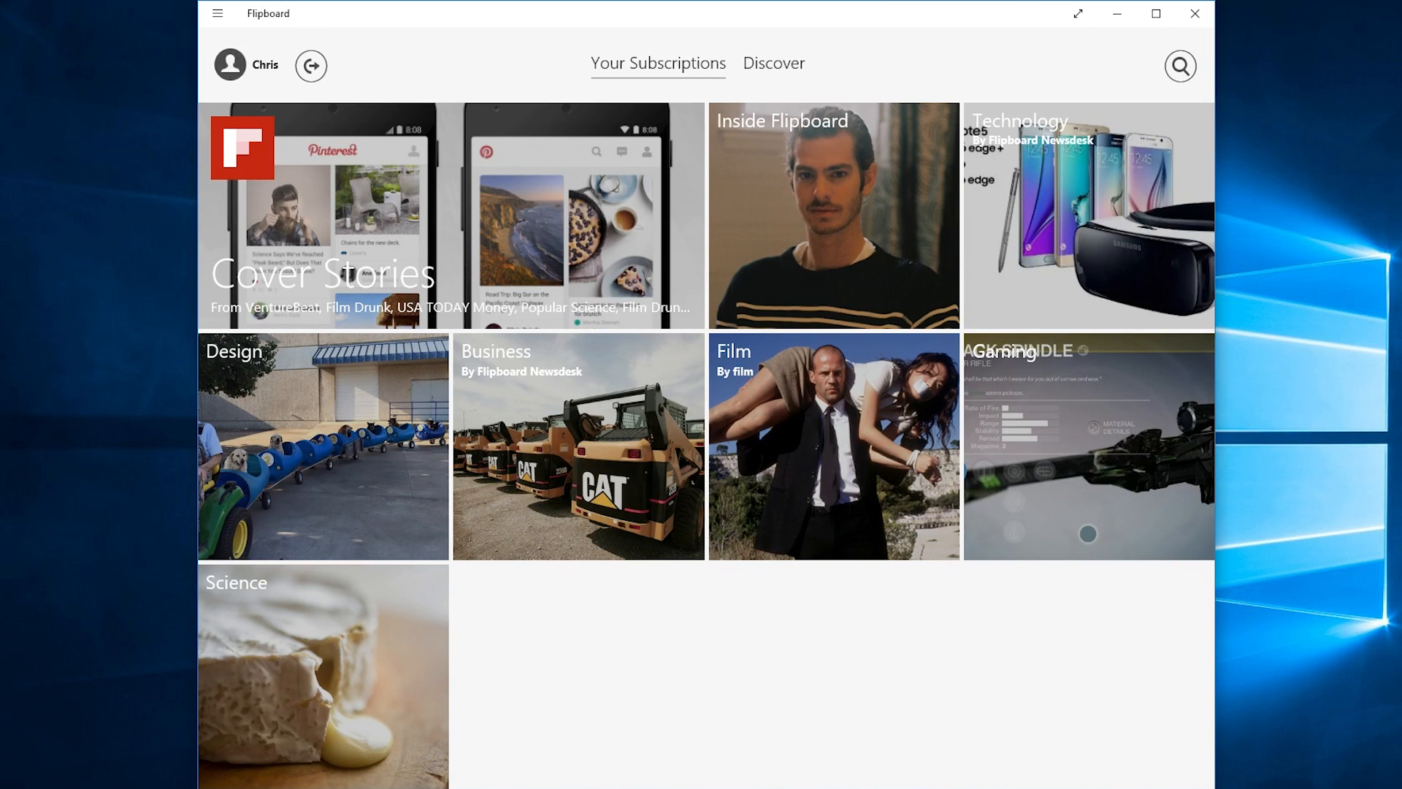
pyautogui.click(230, 64)
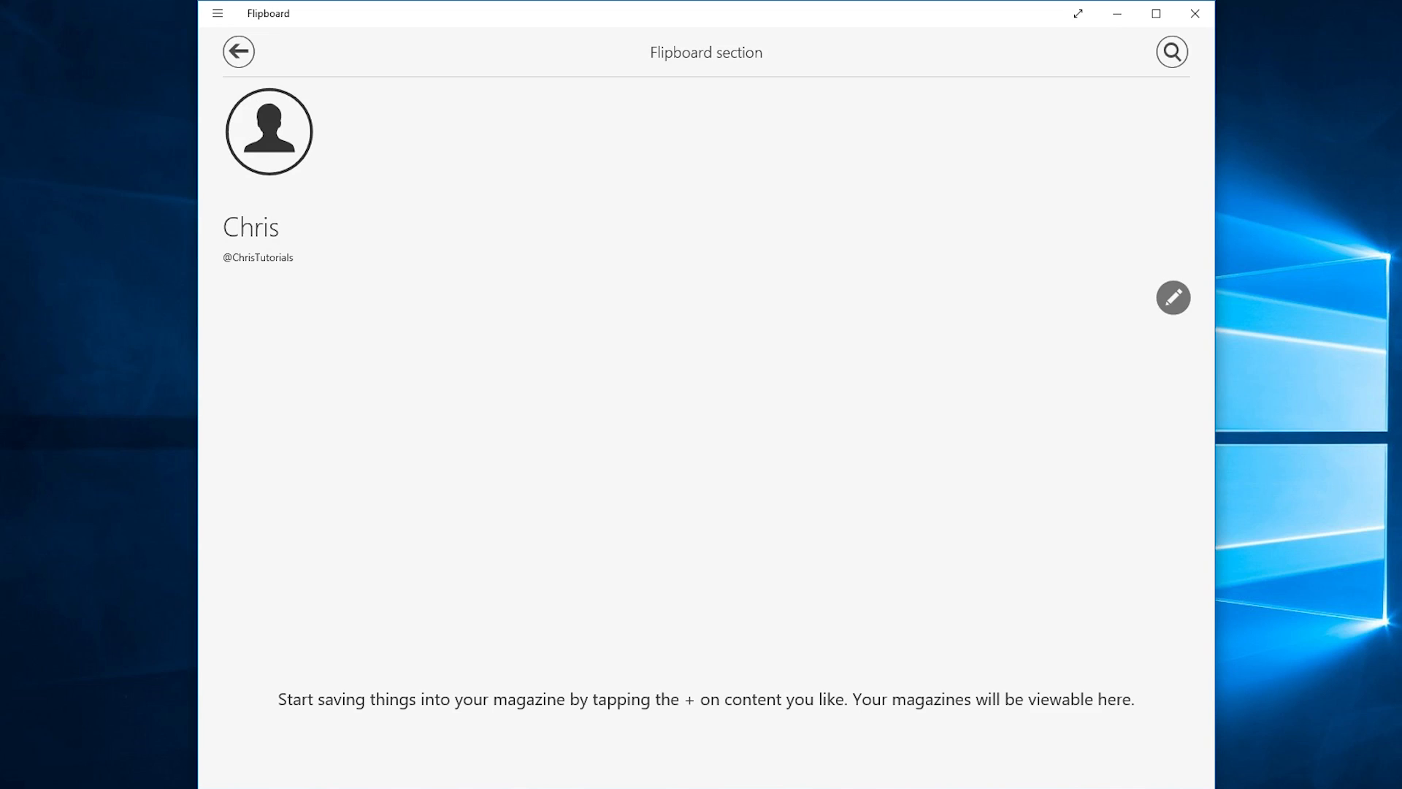
pyautogui.click(1173, 296)
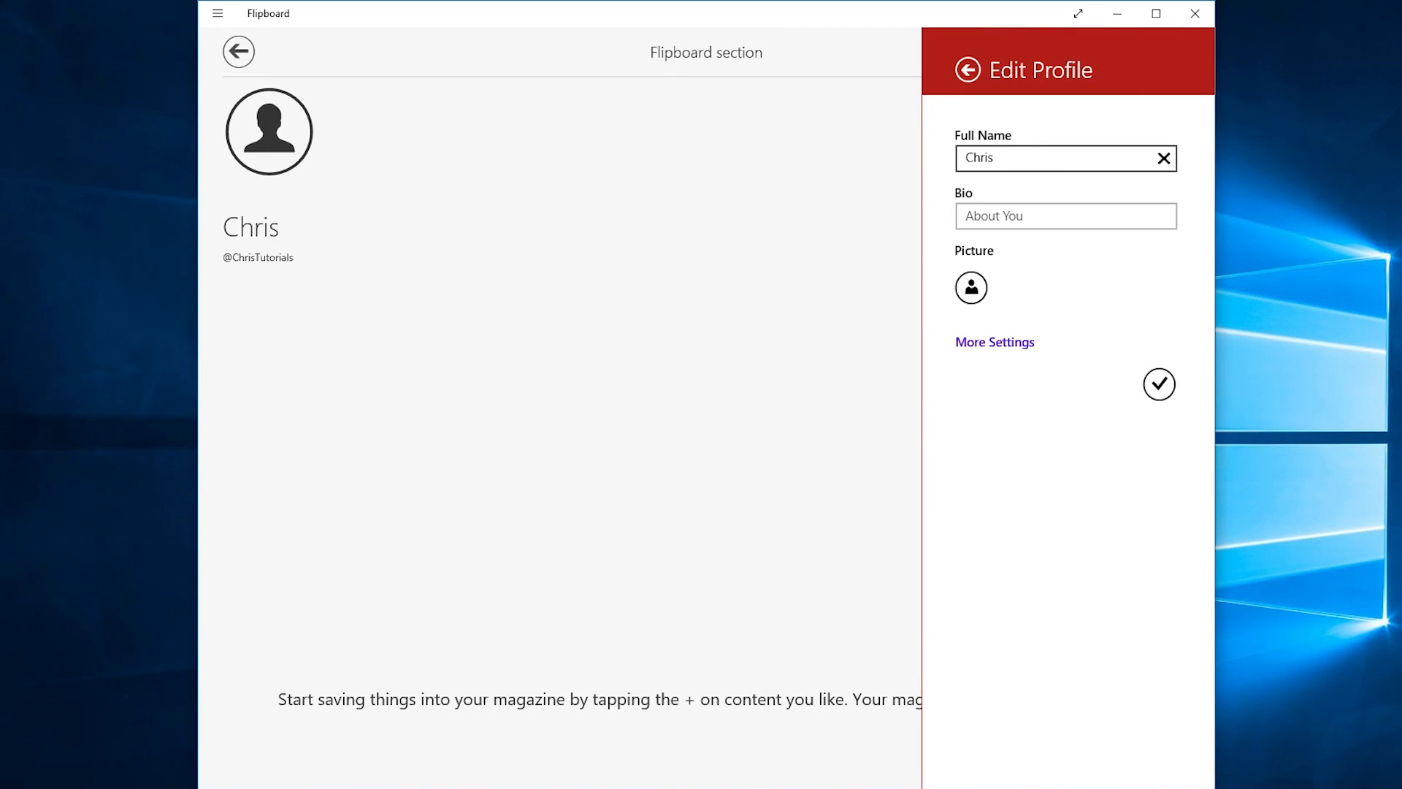
pyautogui.click(992, 342)
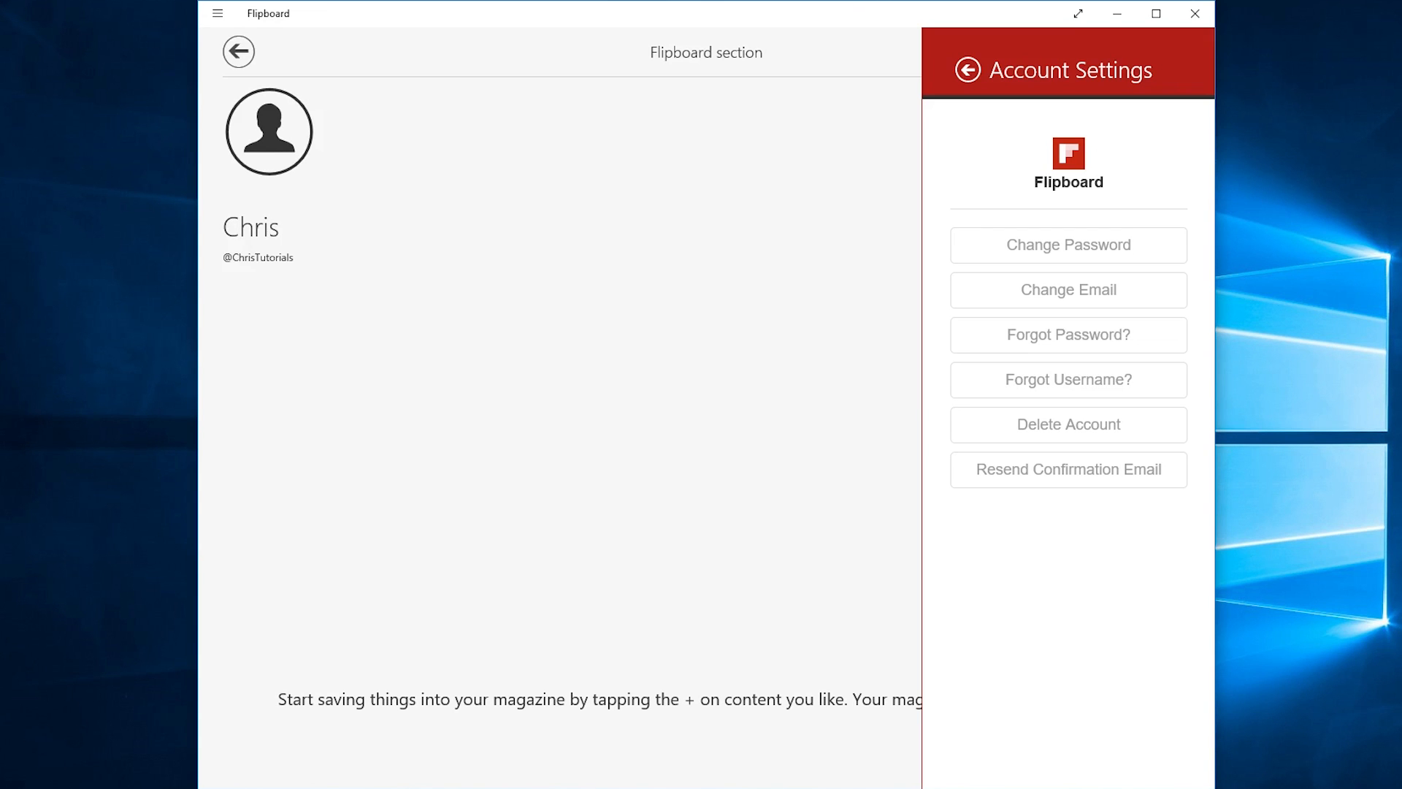
pyautogui.click(966, 70)
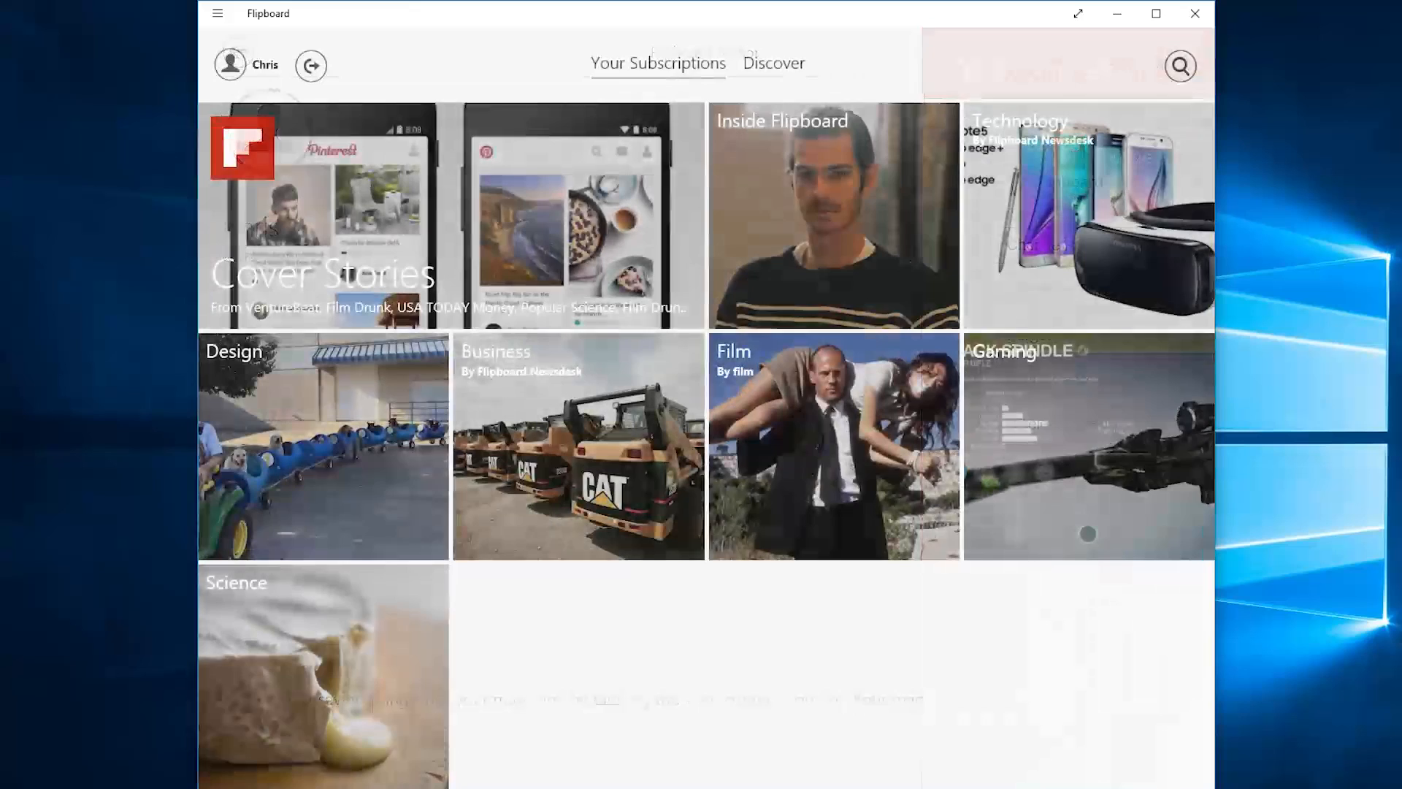